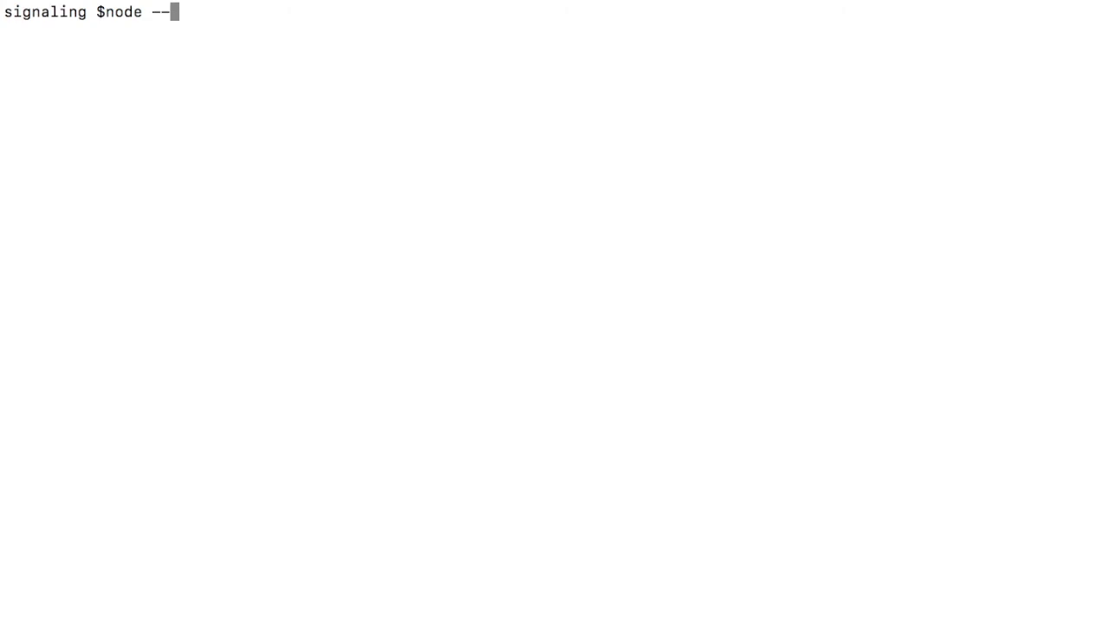
Run npm --version to check the installed npm version
text(npm)
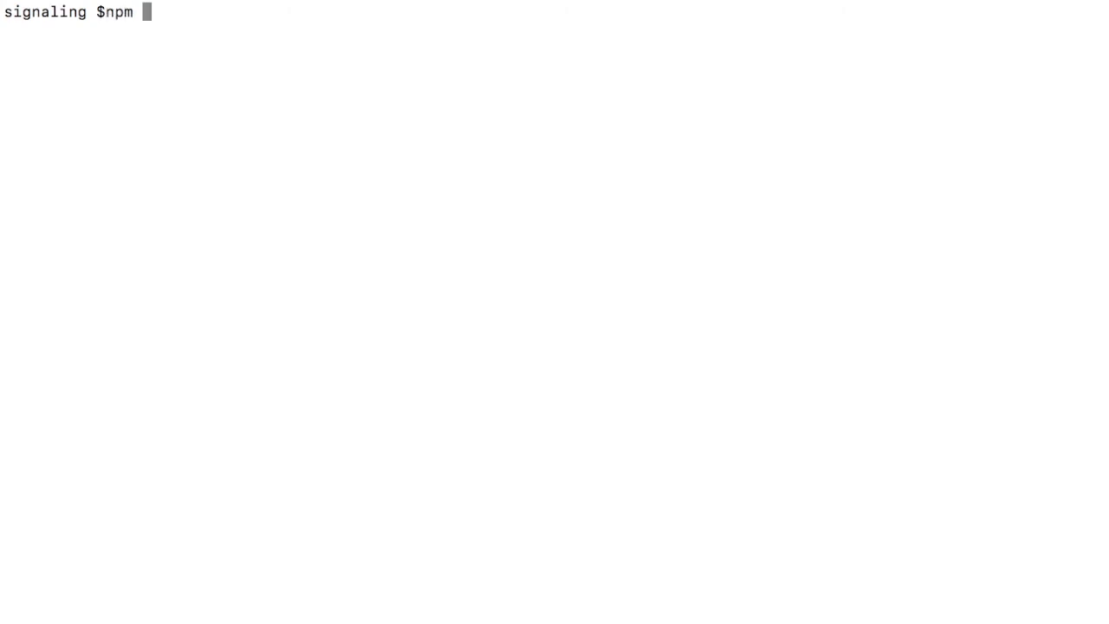
text(--versio)
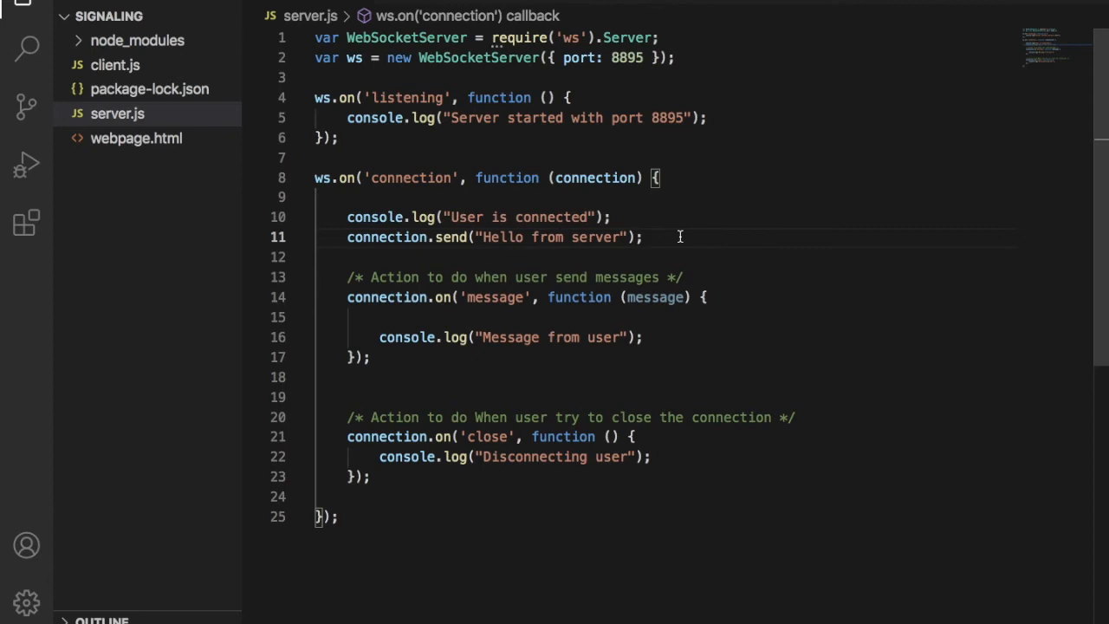
mouse_move(732, 294)
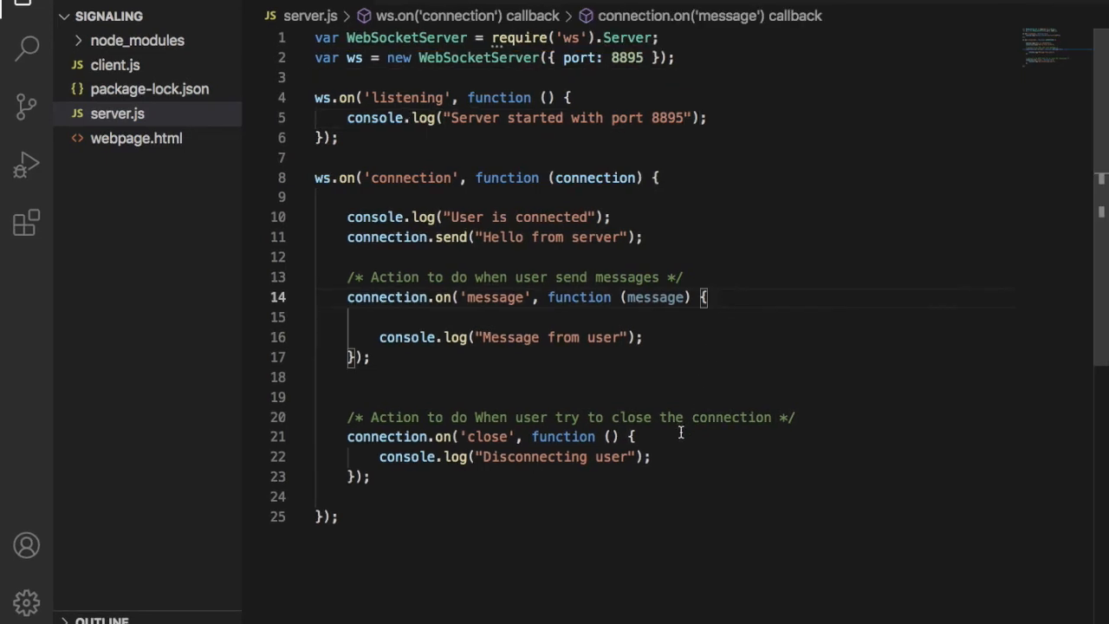
click(679, 433)
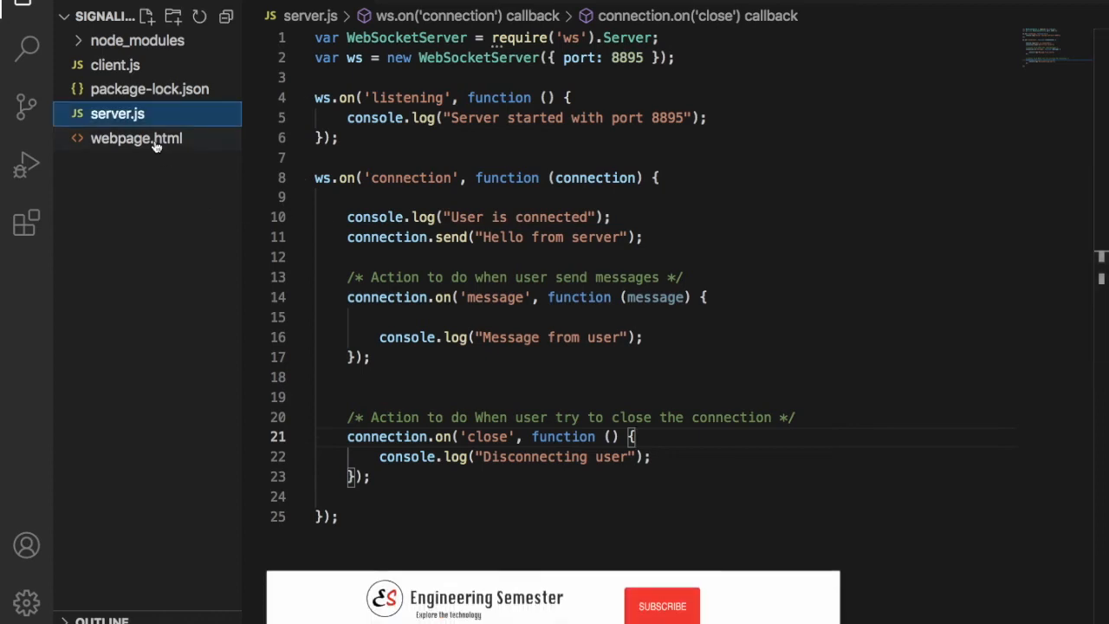
Review webpage.html, then switch to client.js with its WebSocket handlers
click(136, 139)
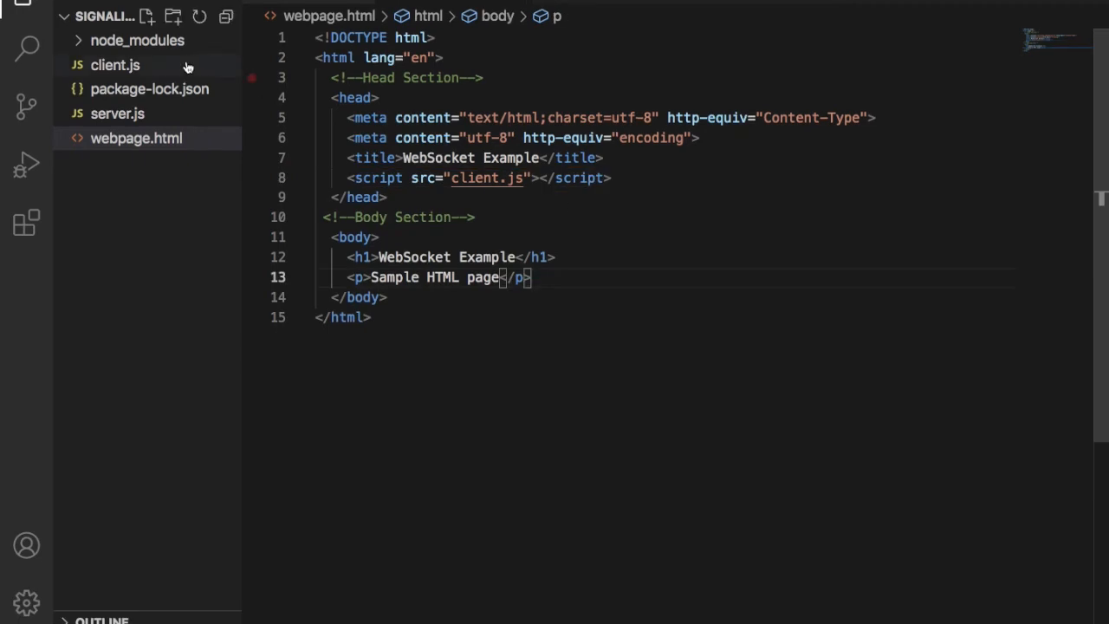
click(115, 64)
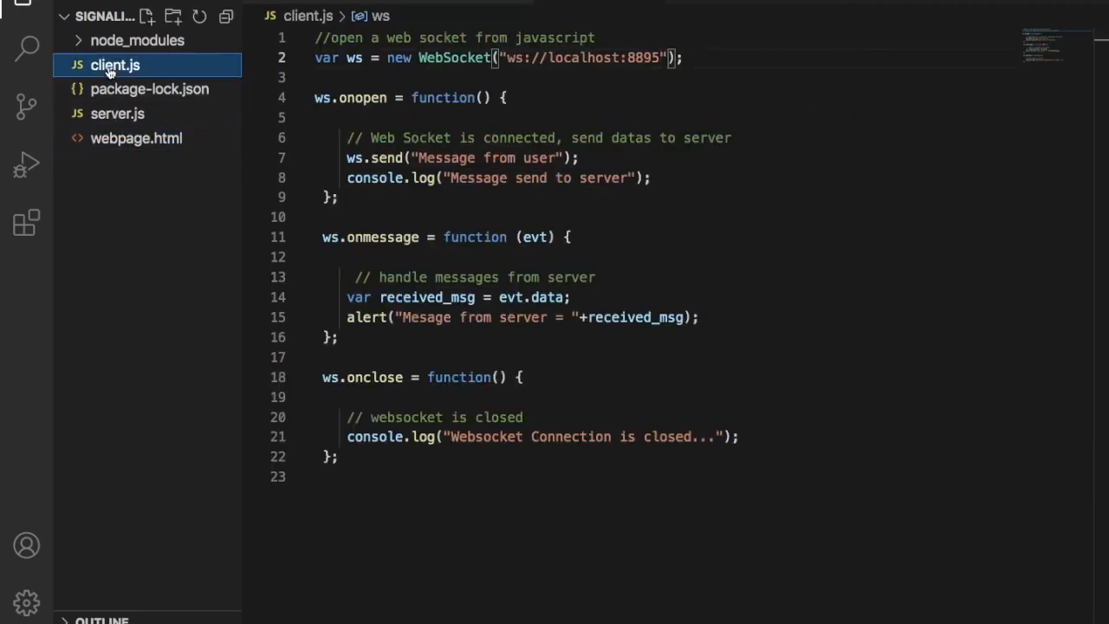
click(688, 57)
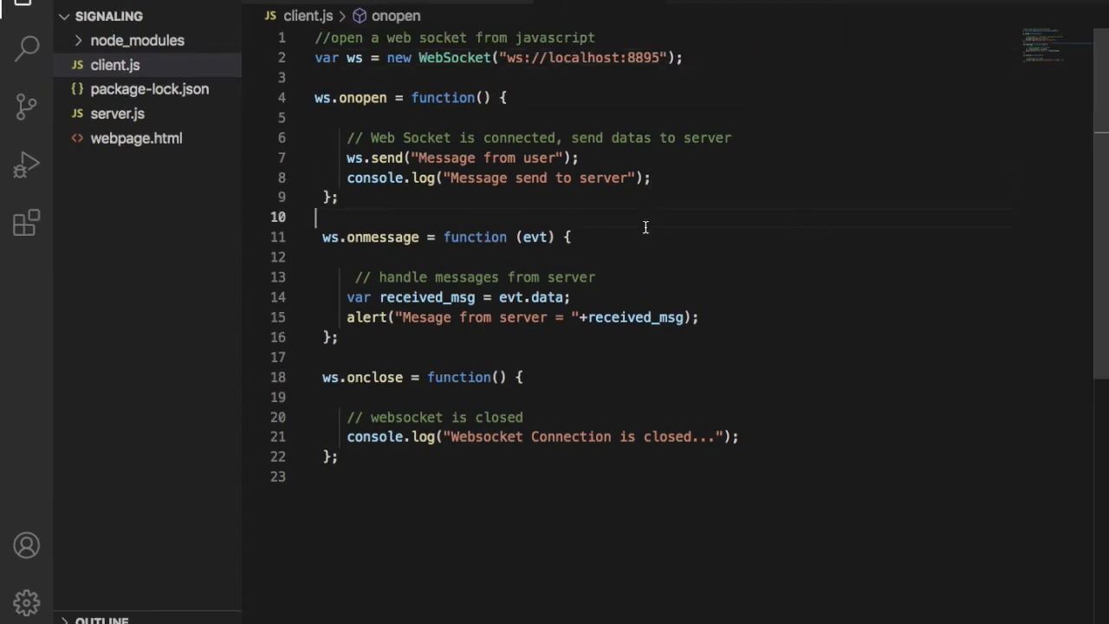
click(579, 236)
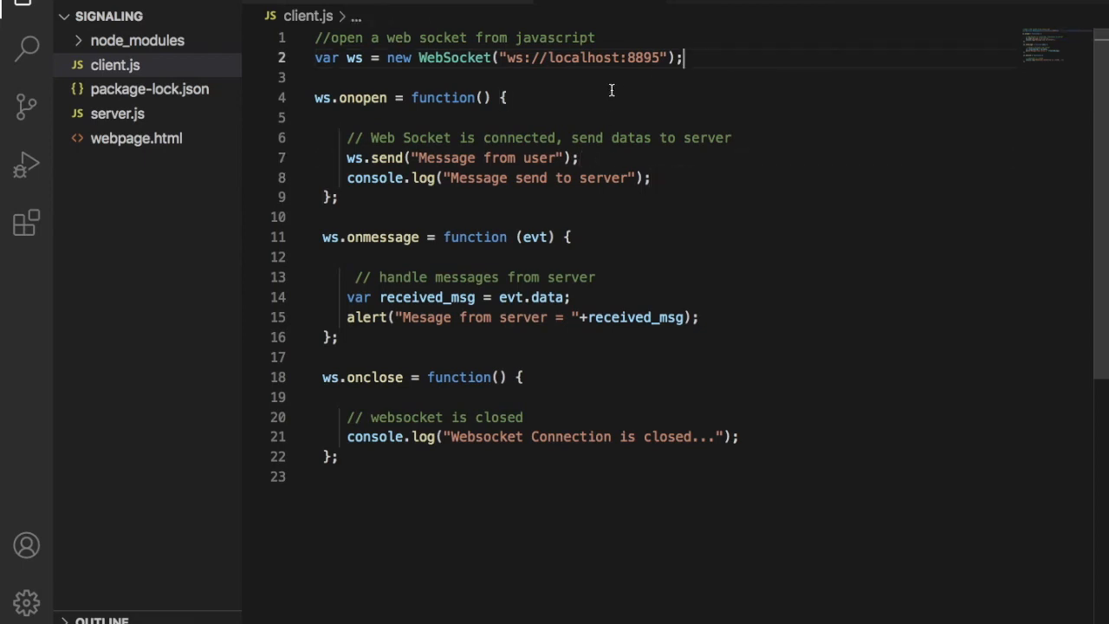
click(652, 177)
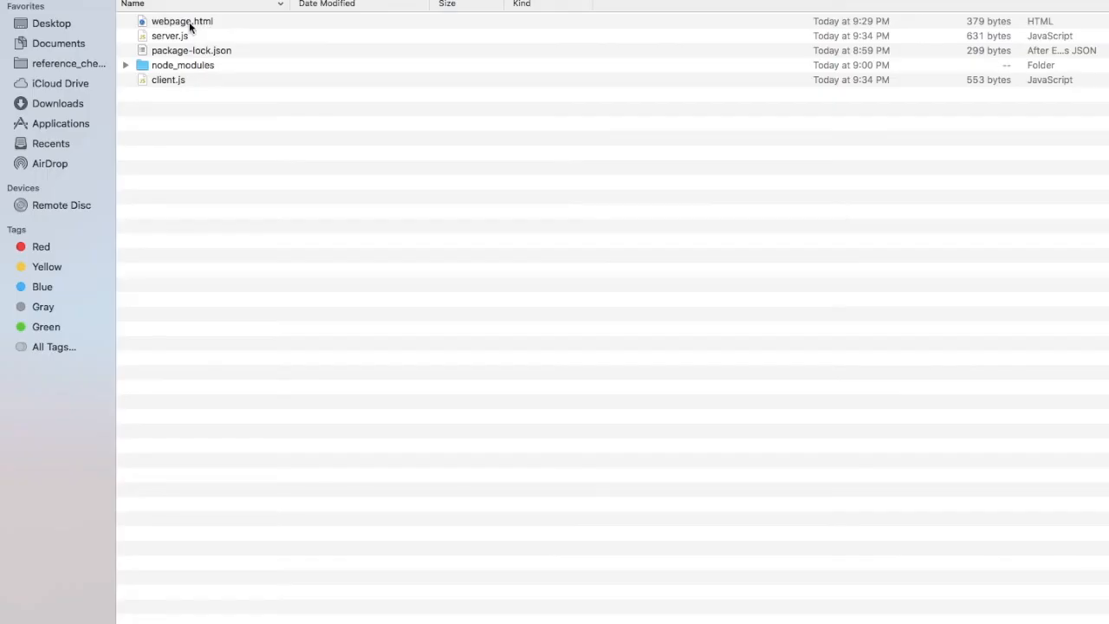
Launch webpage.html in Firefox via Open With from Finder
right_click(182, 21)
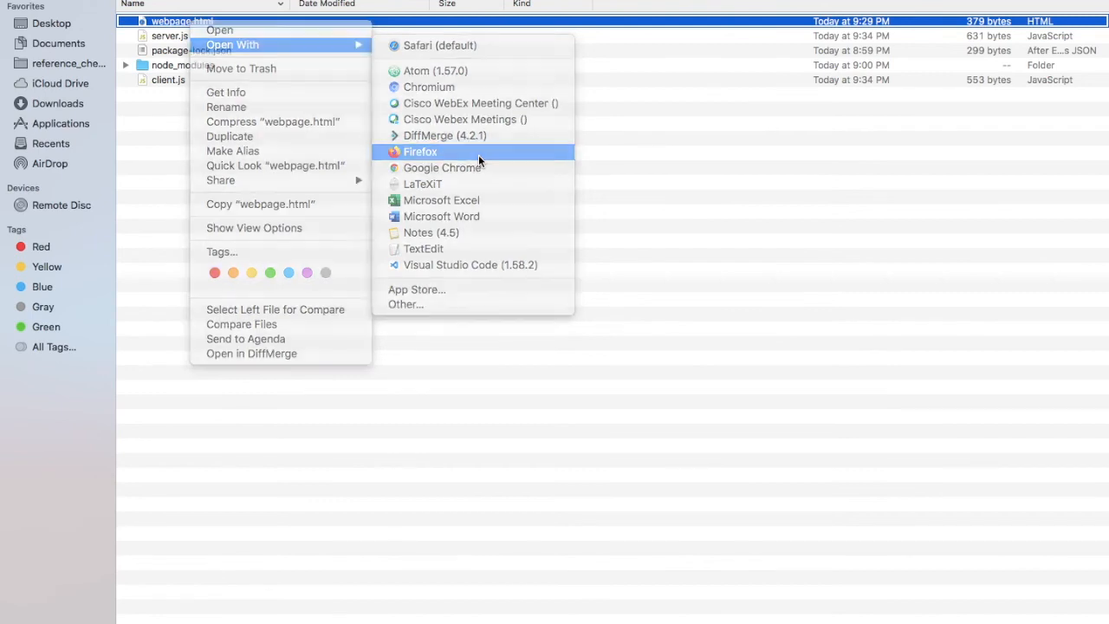
click(419, 153)
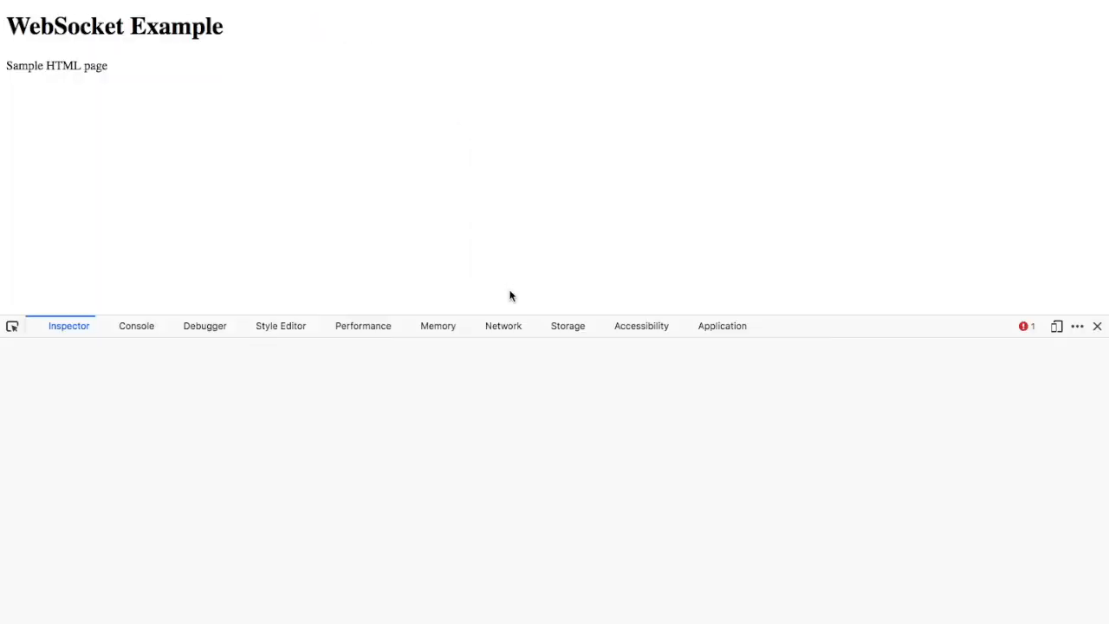
click(136, 326)
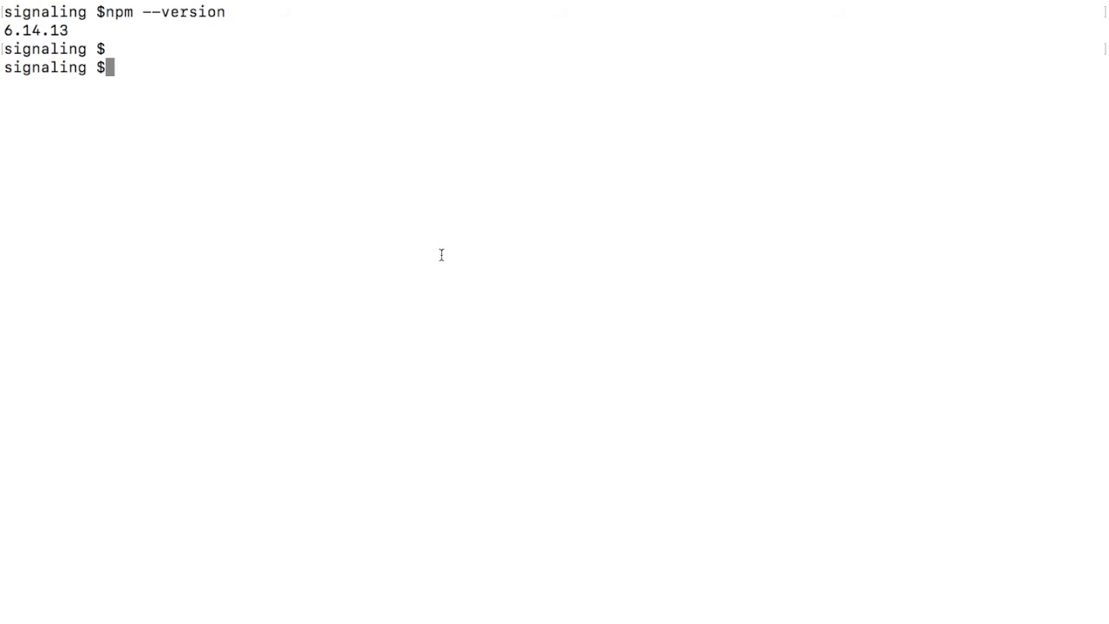
Check node --version, run server.js, then npm install ws after the missing-module error
text(node --version)
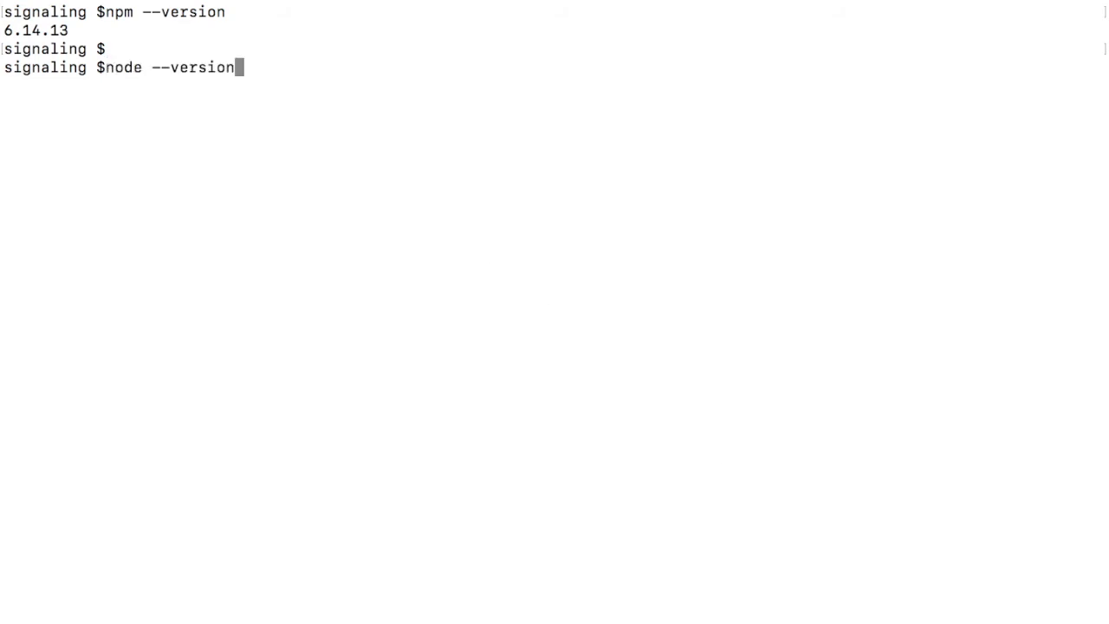
text(server.js)
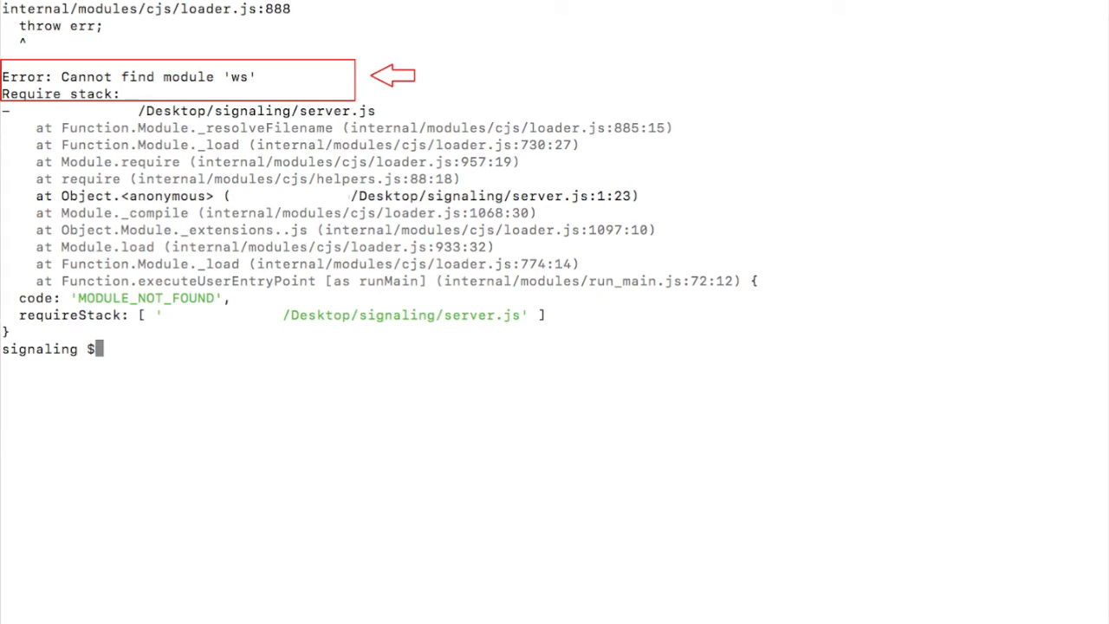
text(npm install ws)
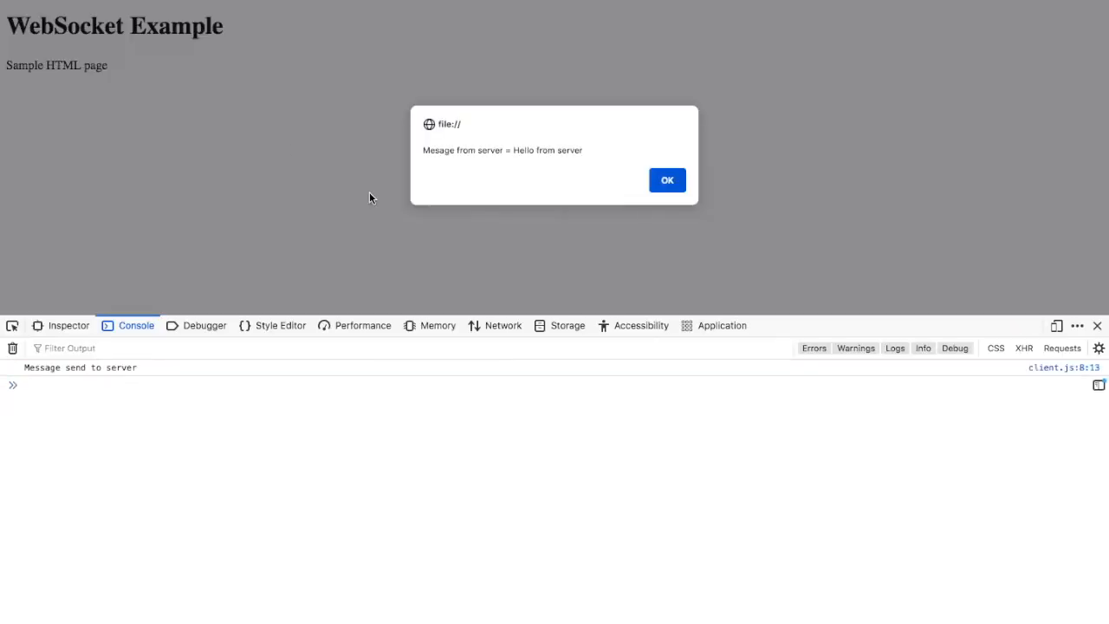
Dismiss the 'Hello from server' alert, leaving 'Message send to server' in the console
click(667, 178)
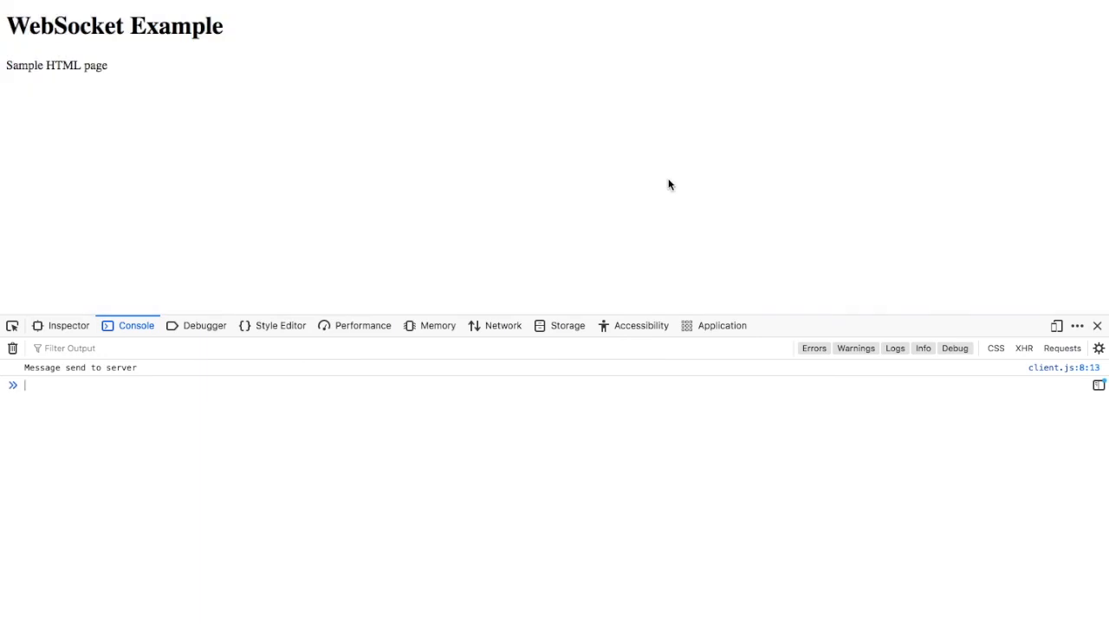